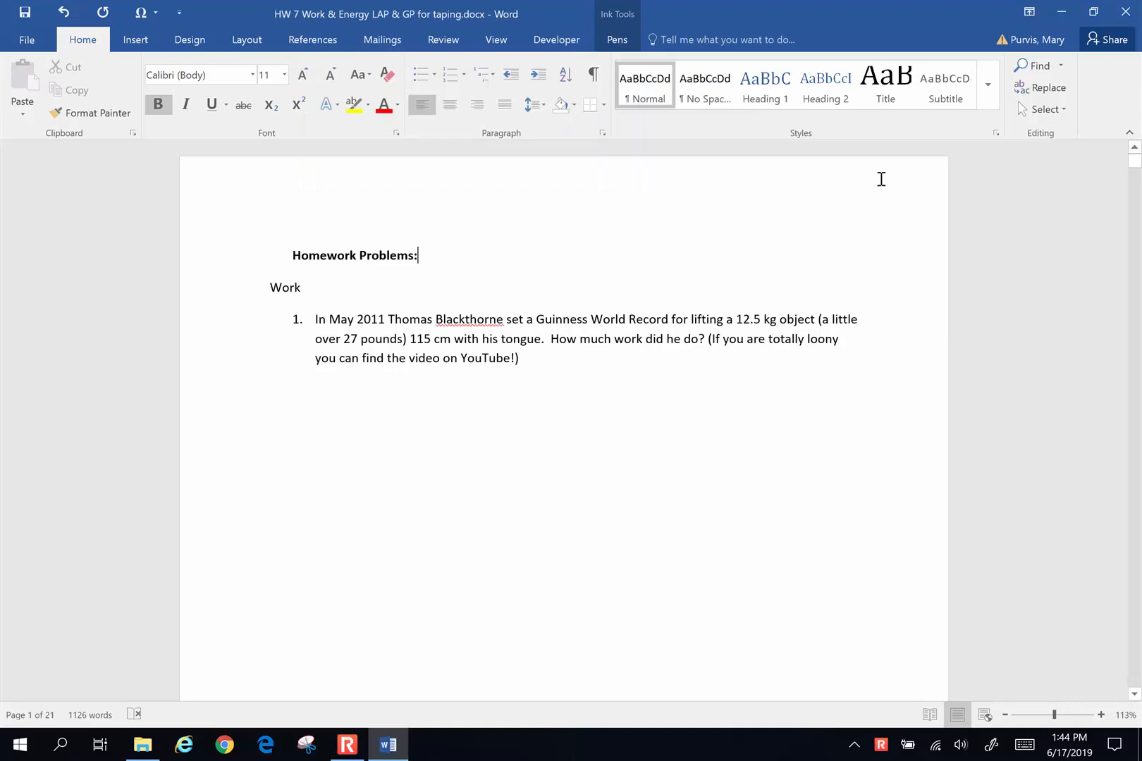
- Switch to the black pen and leave a short test stroke in the top margin
left_click(618, 39)
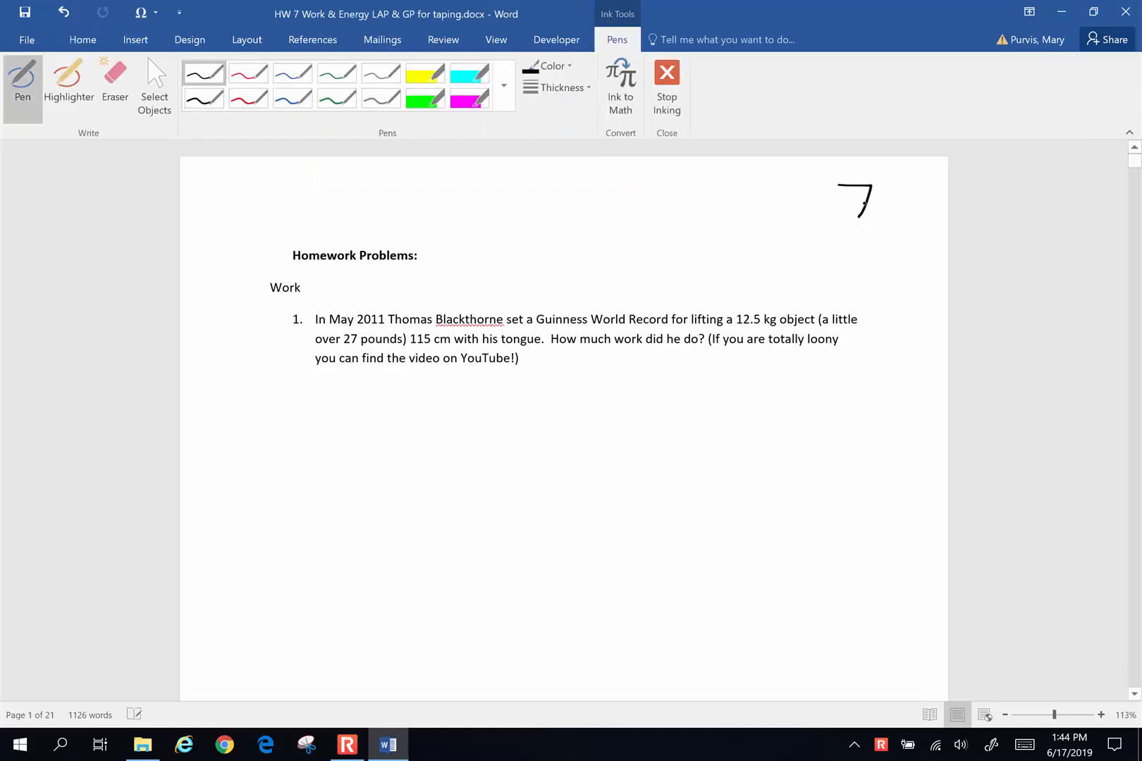
left_click(417, 255)
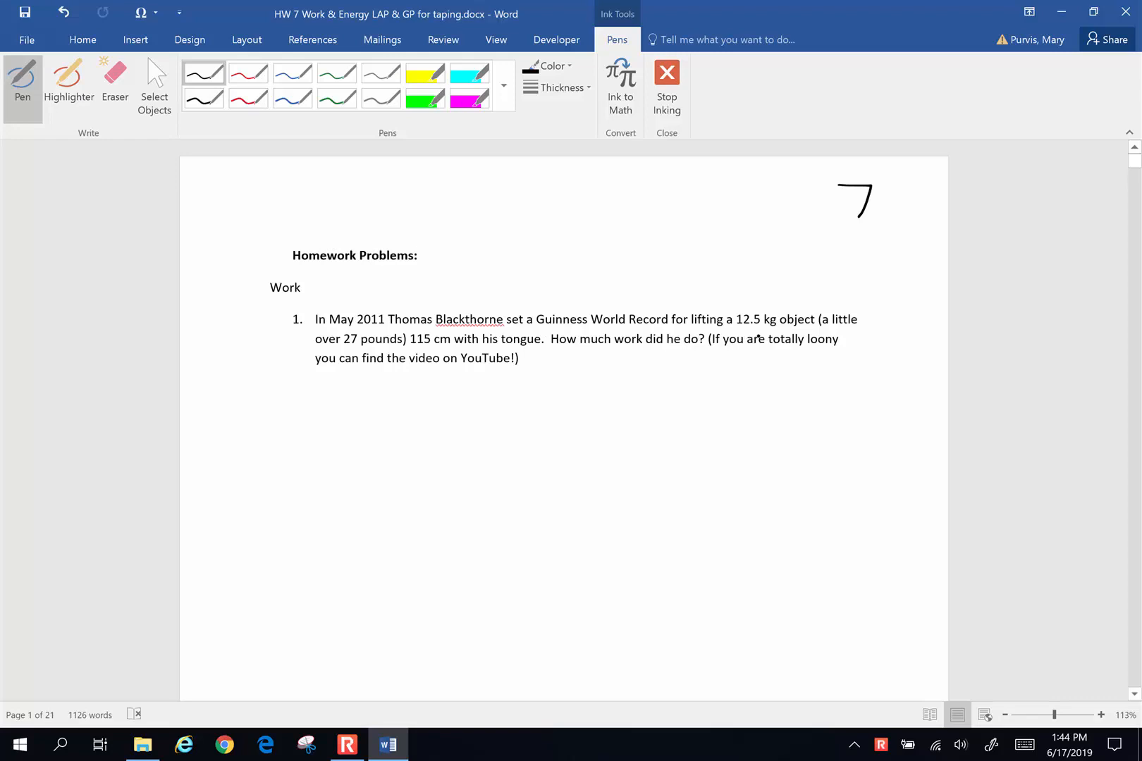
left_click(418, 255)
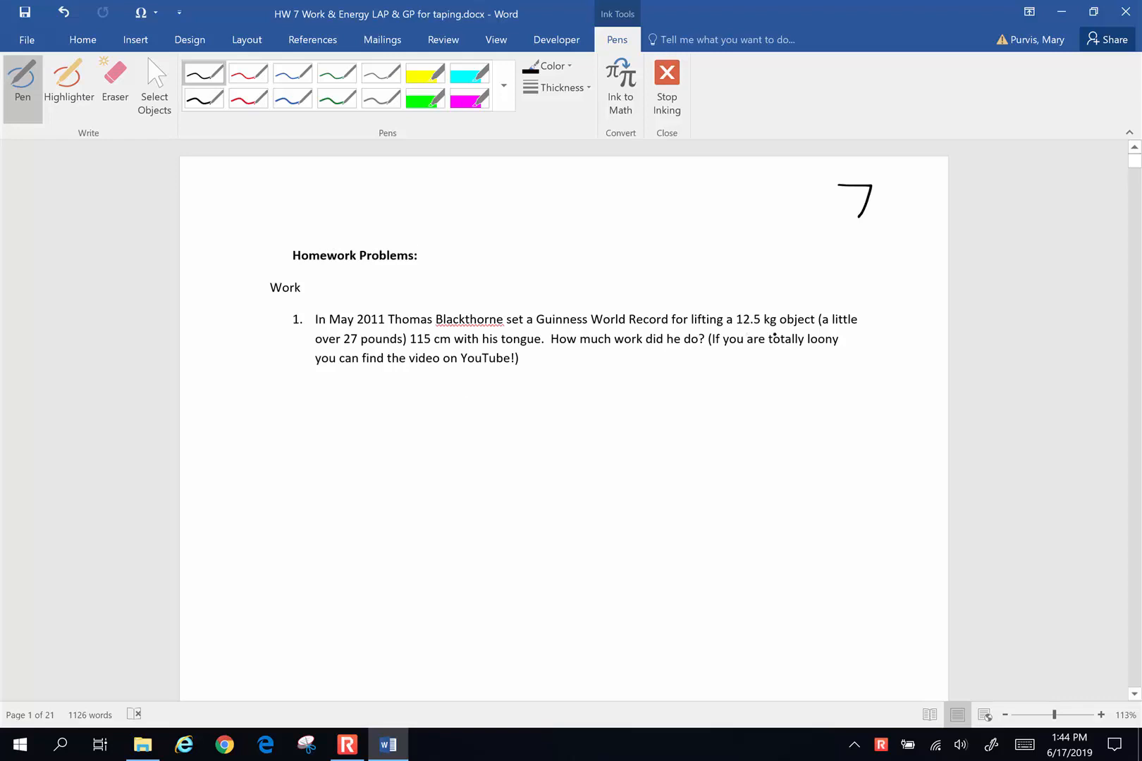
- Handwrite the work formula W = Fg x under problem 1 with gravitational subscript g
left_click(417, 255)
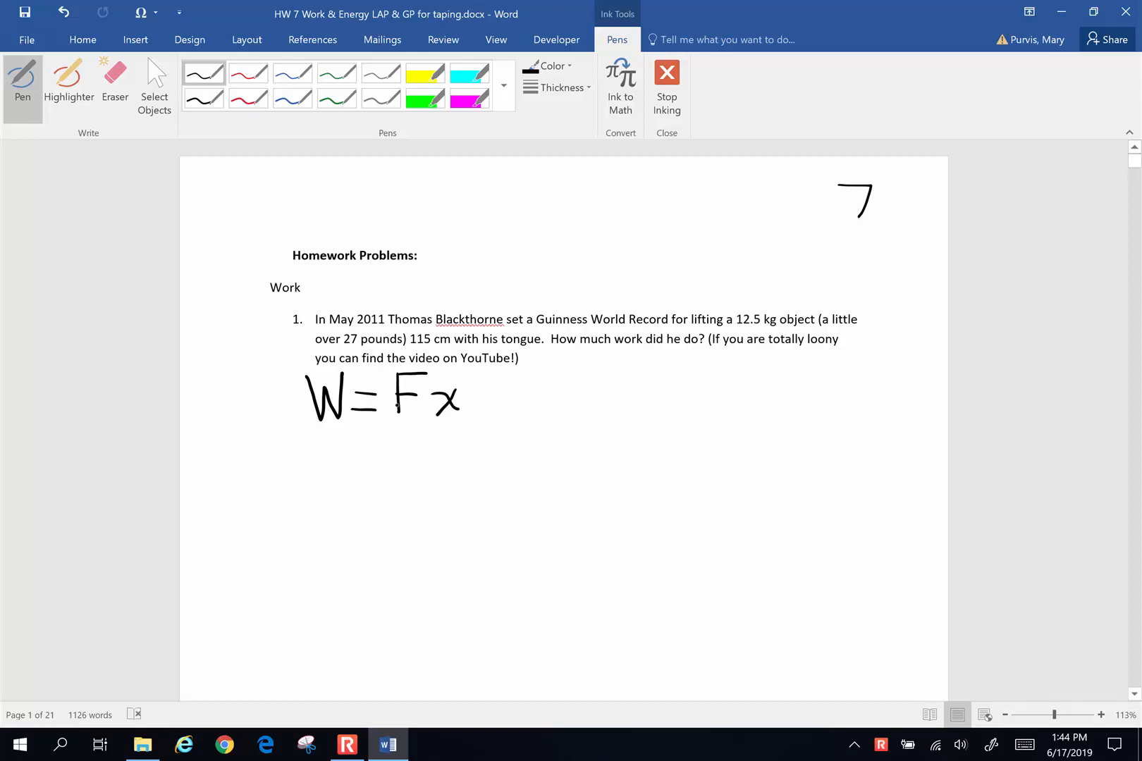
left_click(406, 406)
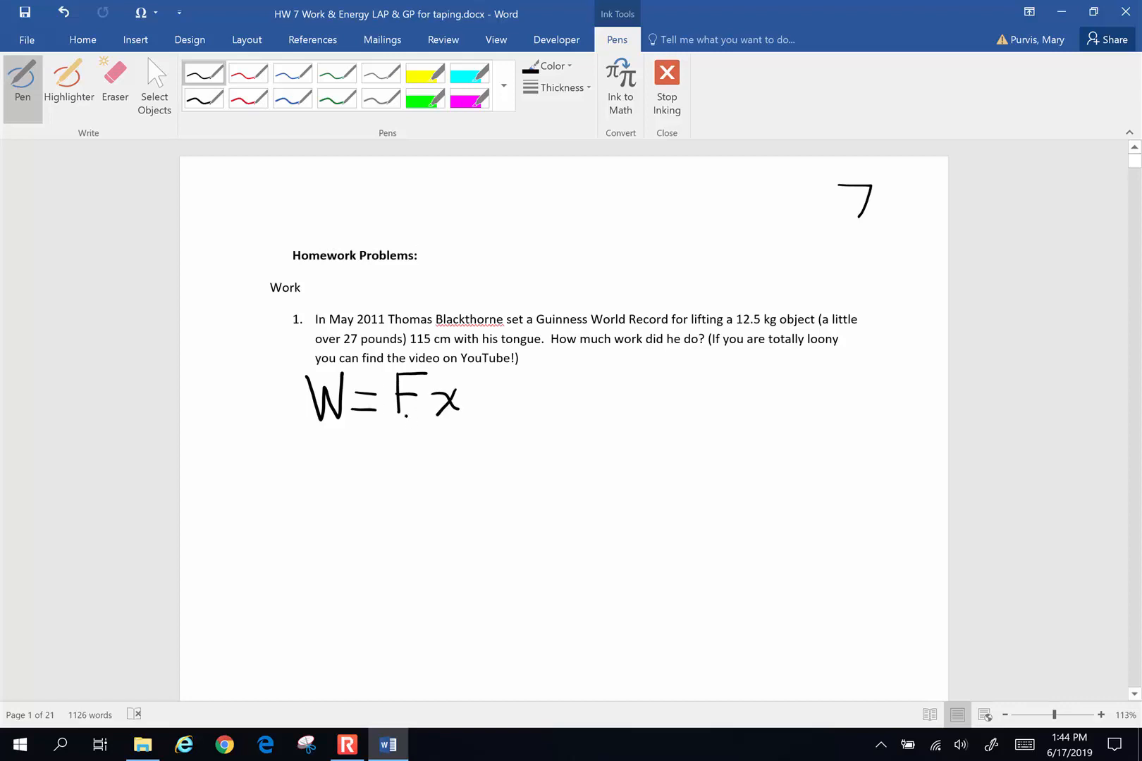
left_click(418, 255)
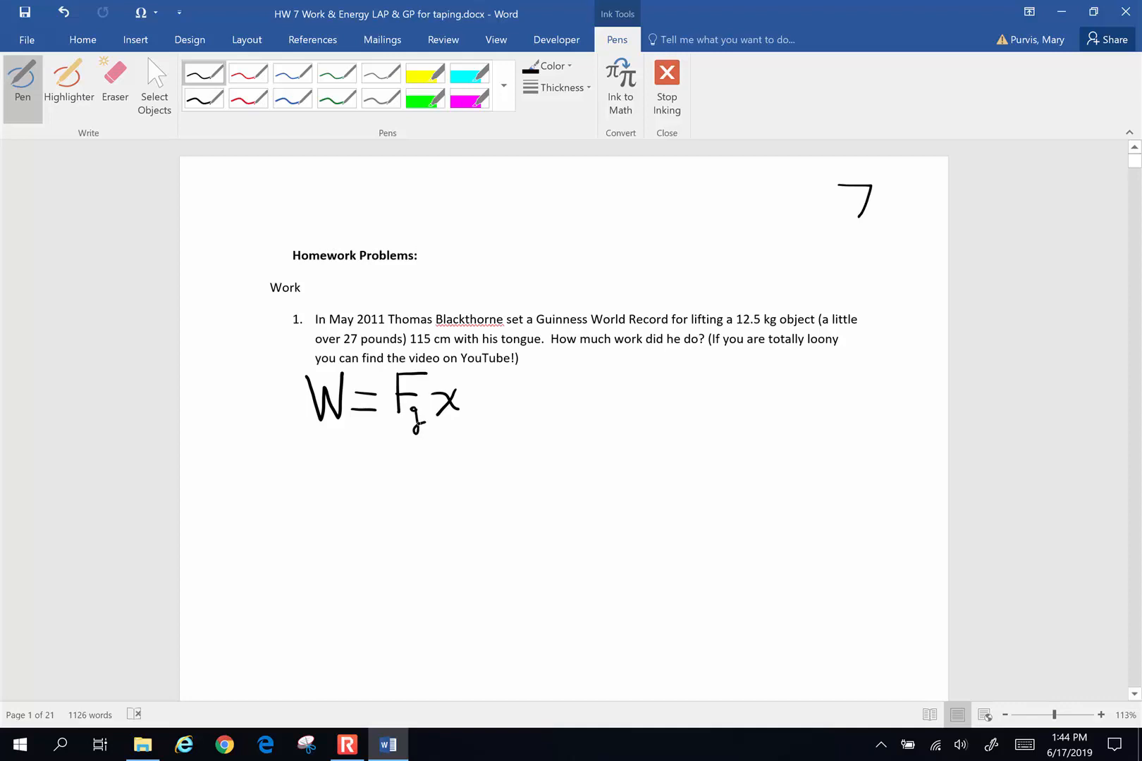
left_click(434, 492)
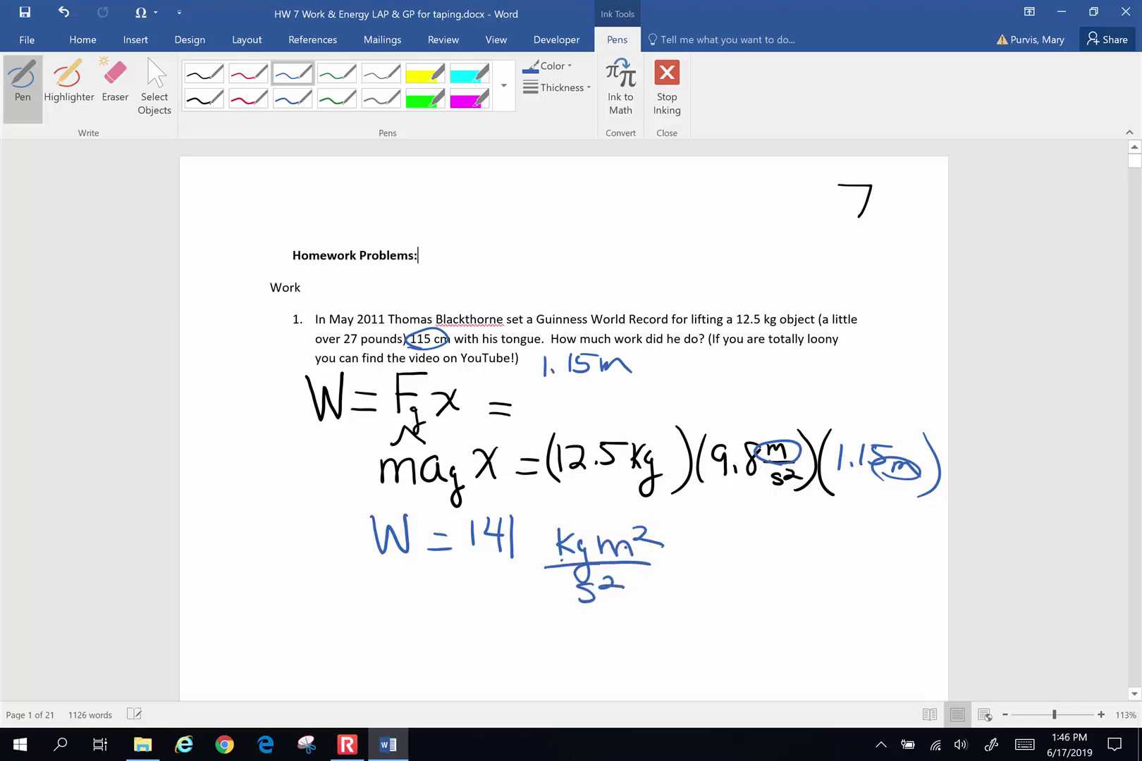
- Finish the substitution with units and circle the 141 J answer
left_click(681, 550)
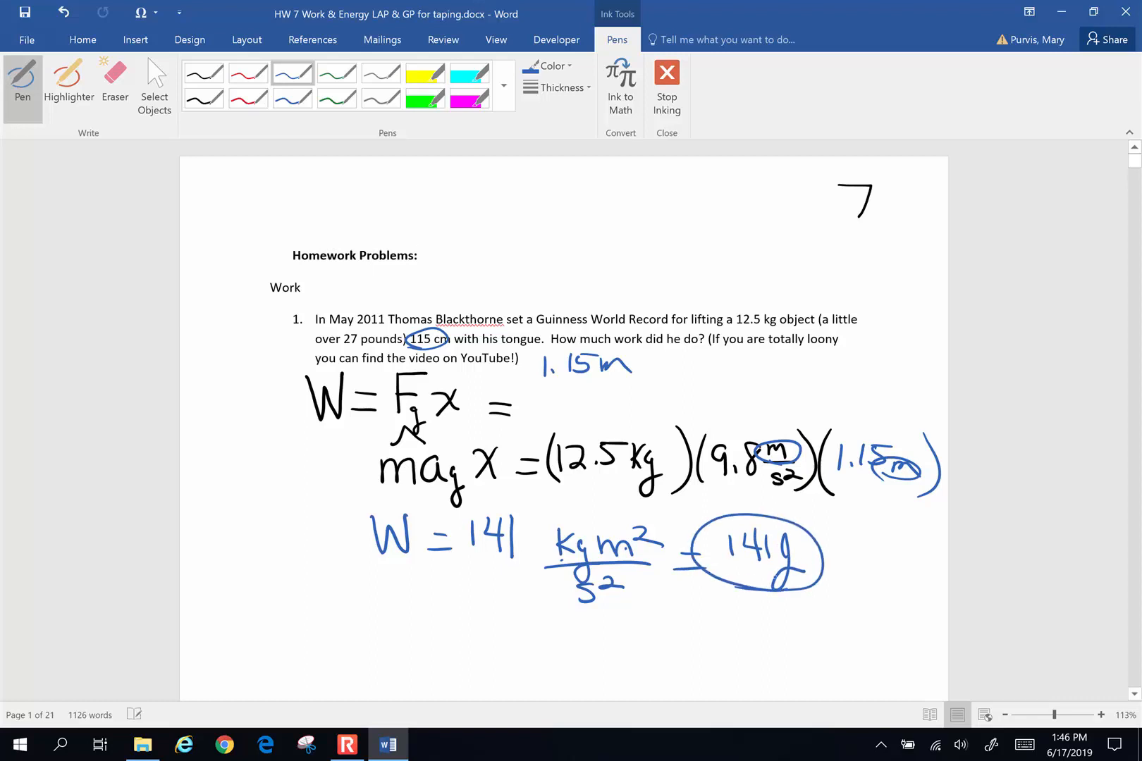
left_click(418, 255)
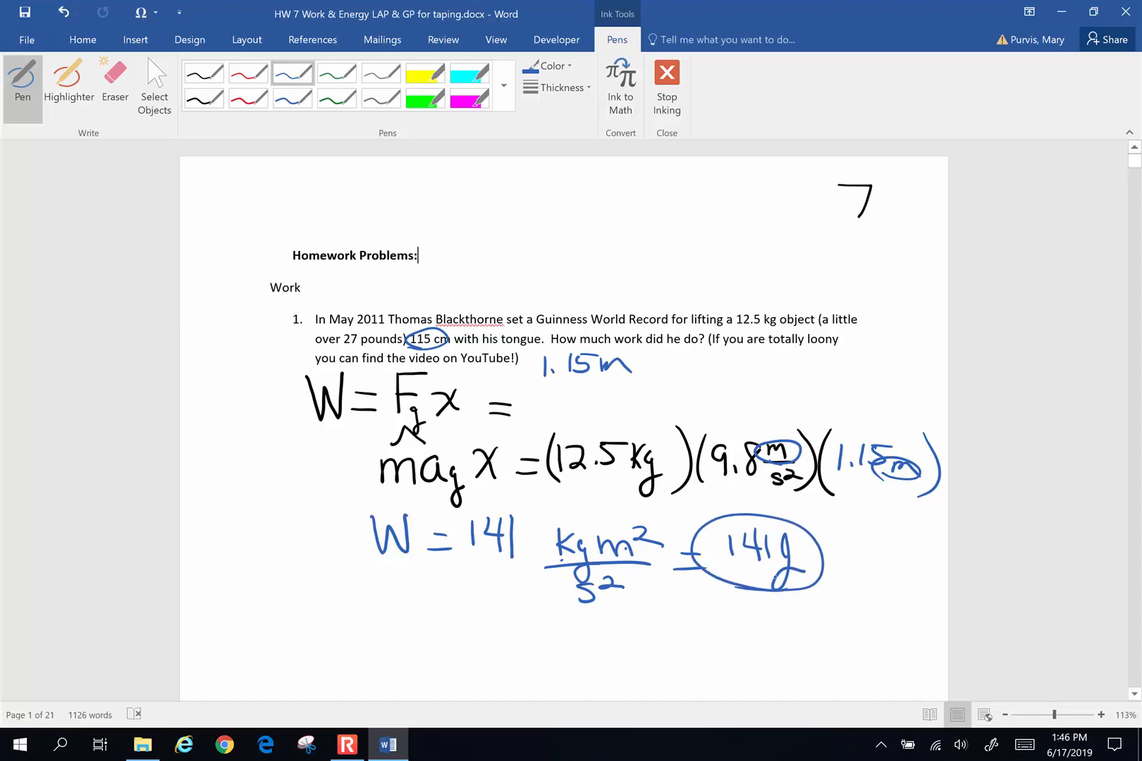
- Underline the 160 kg mass and 10.3 distance in problem 2 with the blue pen
scroll("down", 3)
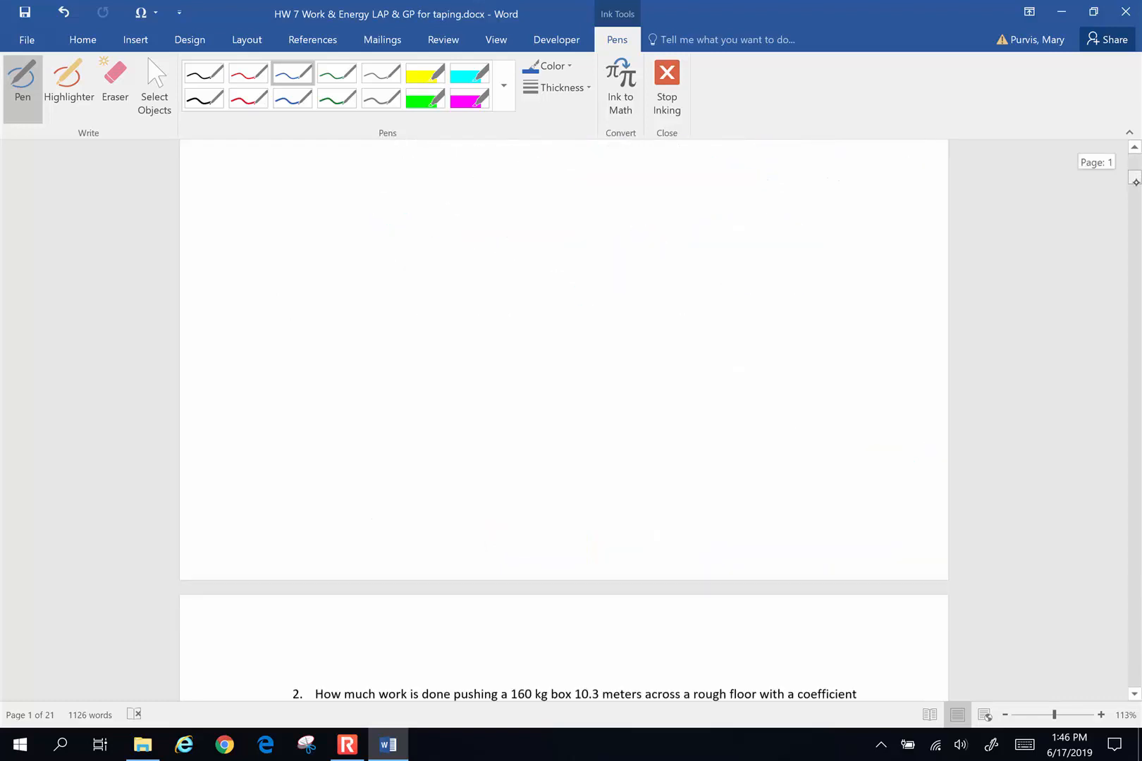
scroll("down", 3)
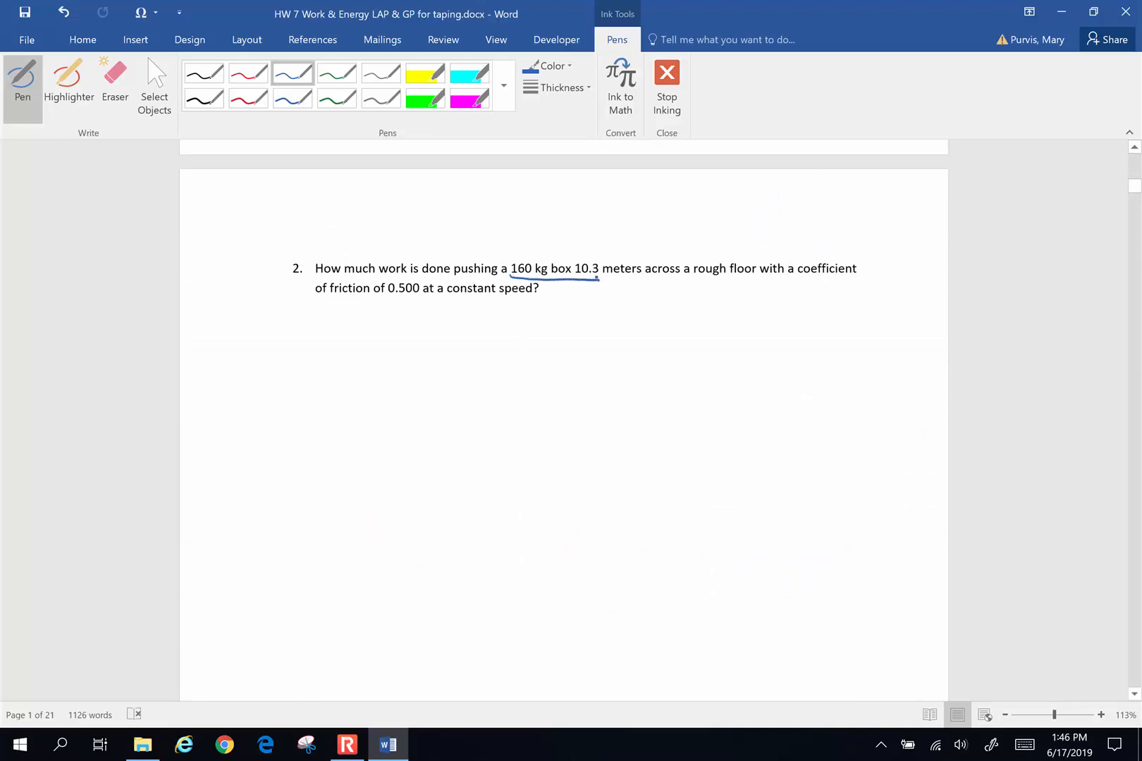
left_click(628, 286)
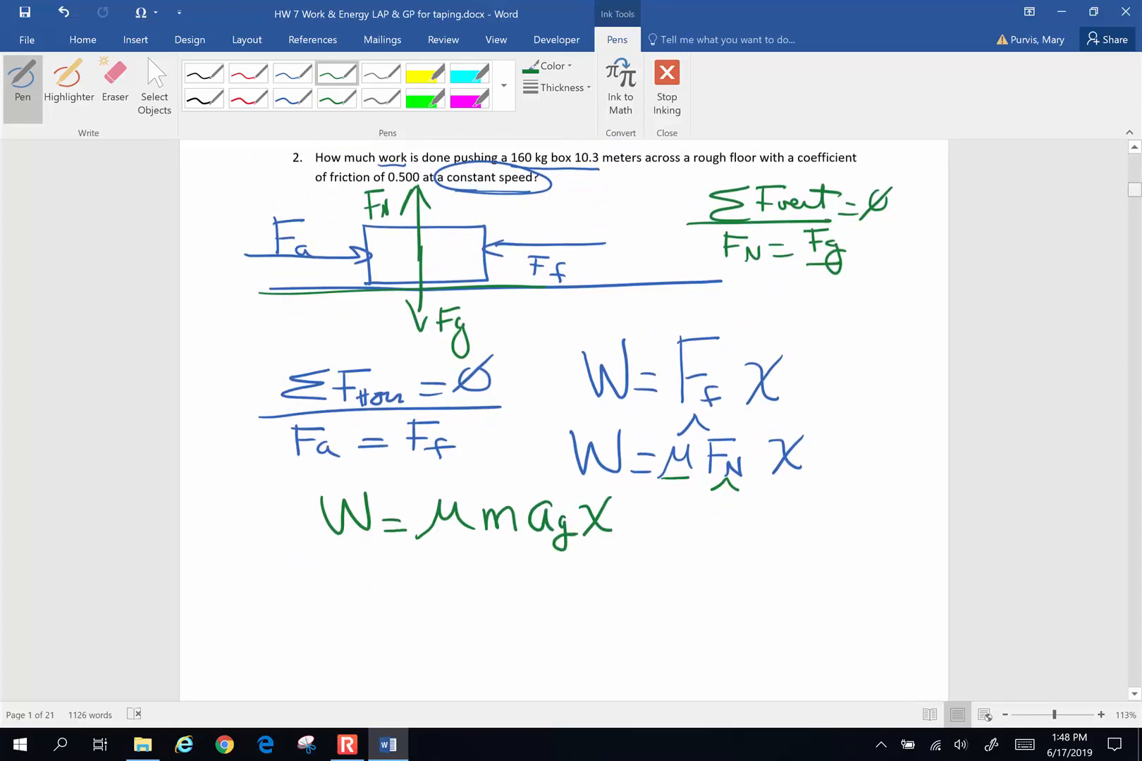
- Substitute the 10.3 m distance into W = μmagx and box the 8080 J answer in green ink
scroll("down", 3)
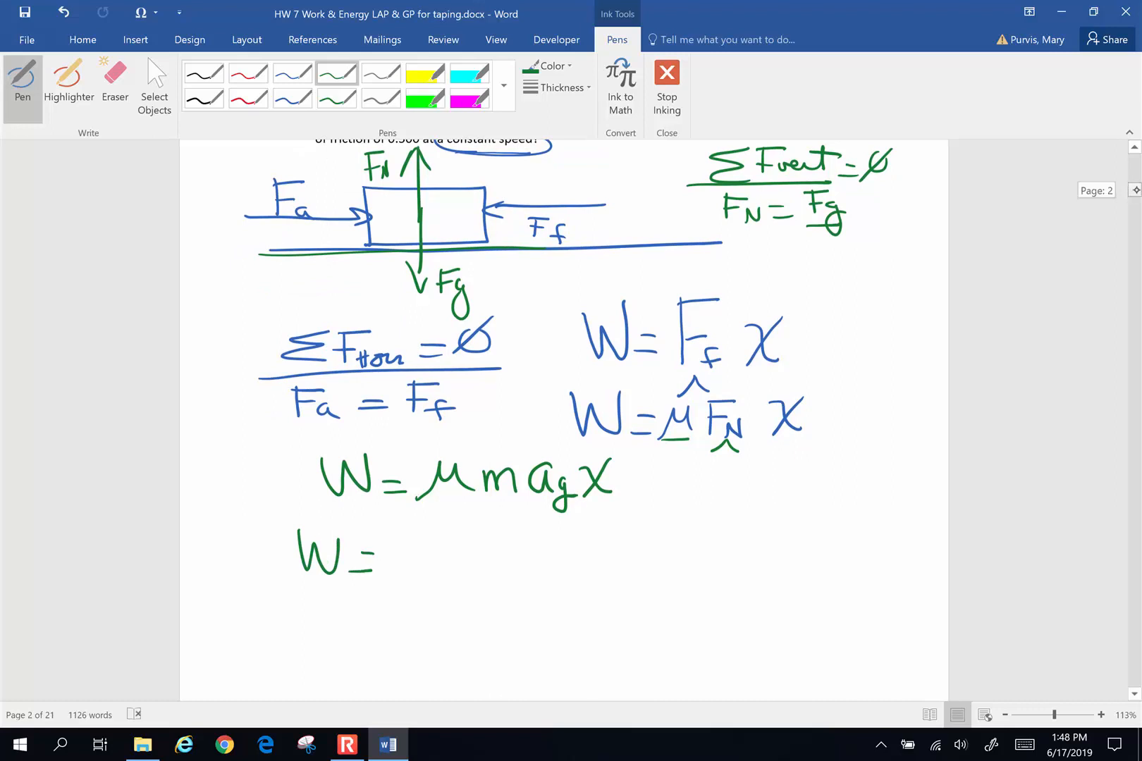
scroll("up", 3)
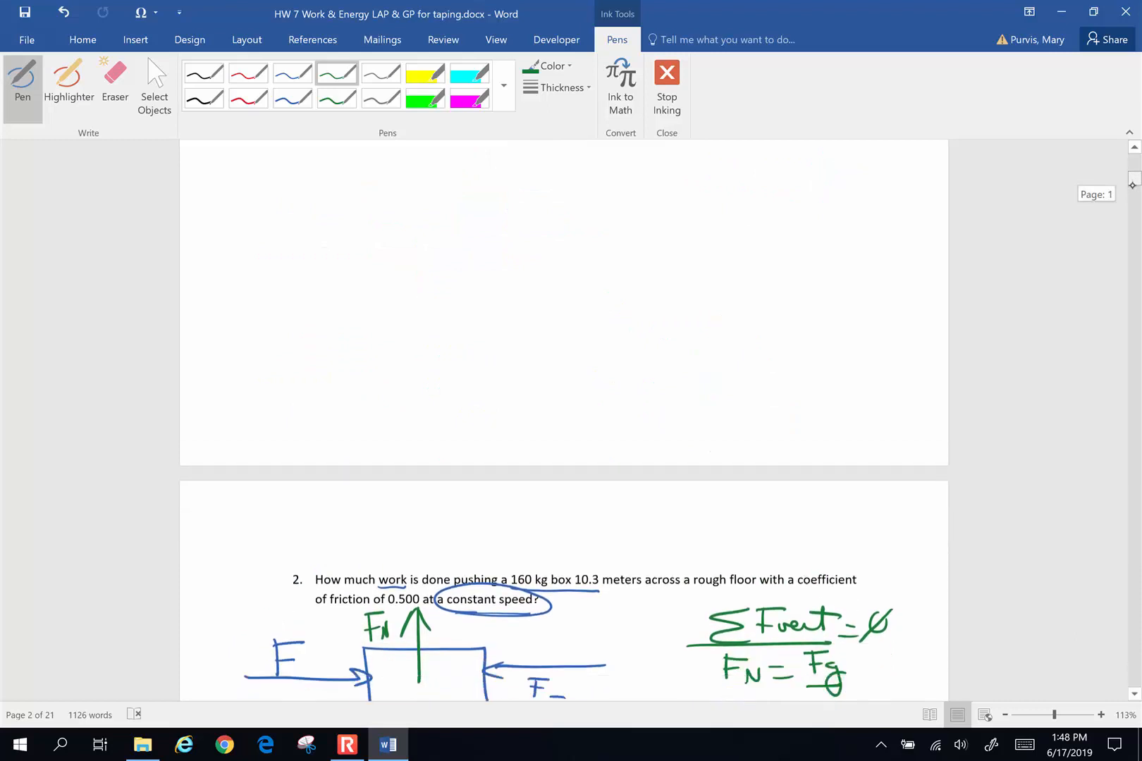
scroll("down", 3)
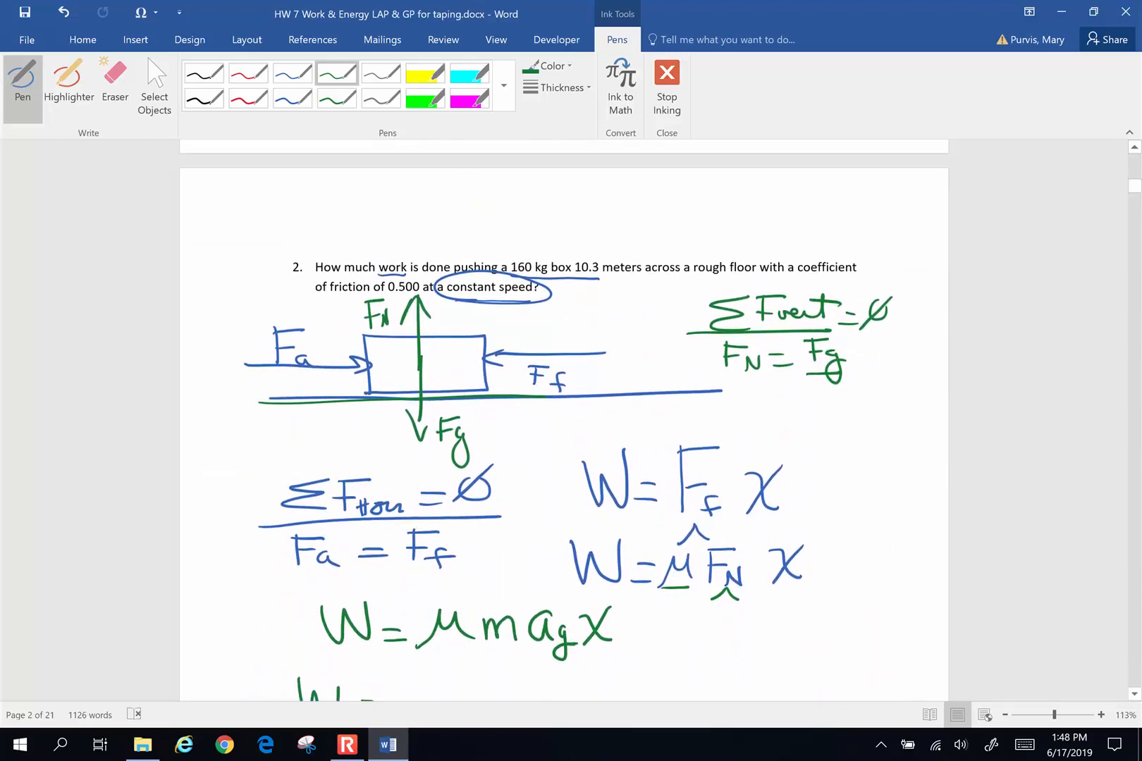
scroll("up", 3)
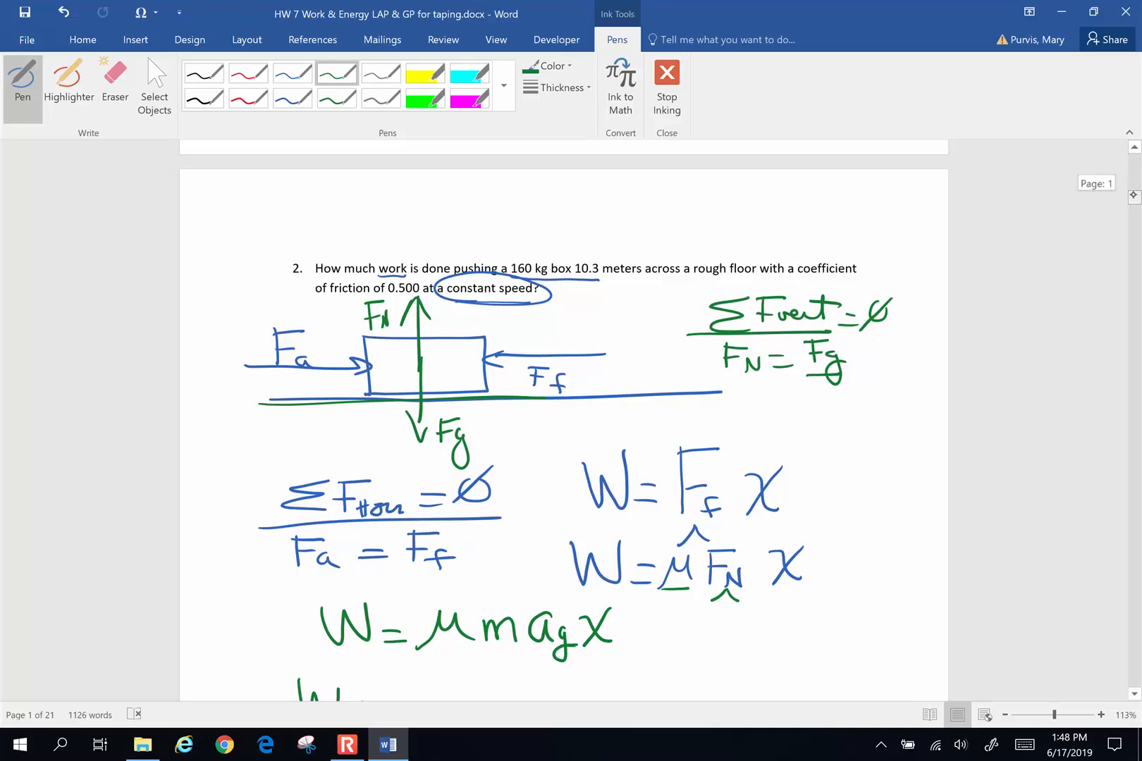
scroll("down", 3)
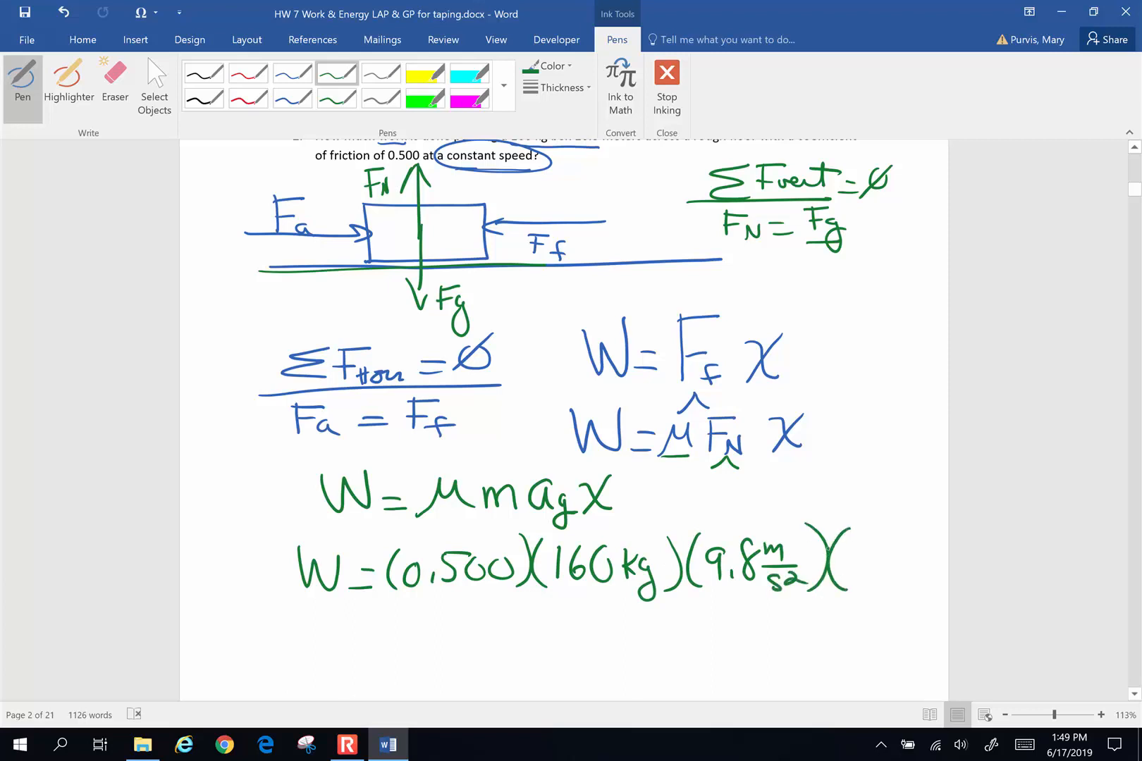
left_click(856, 555)
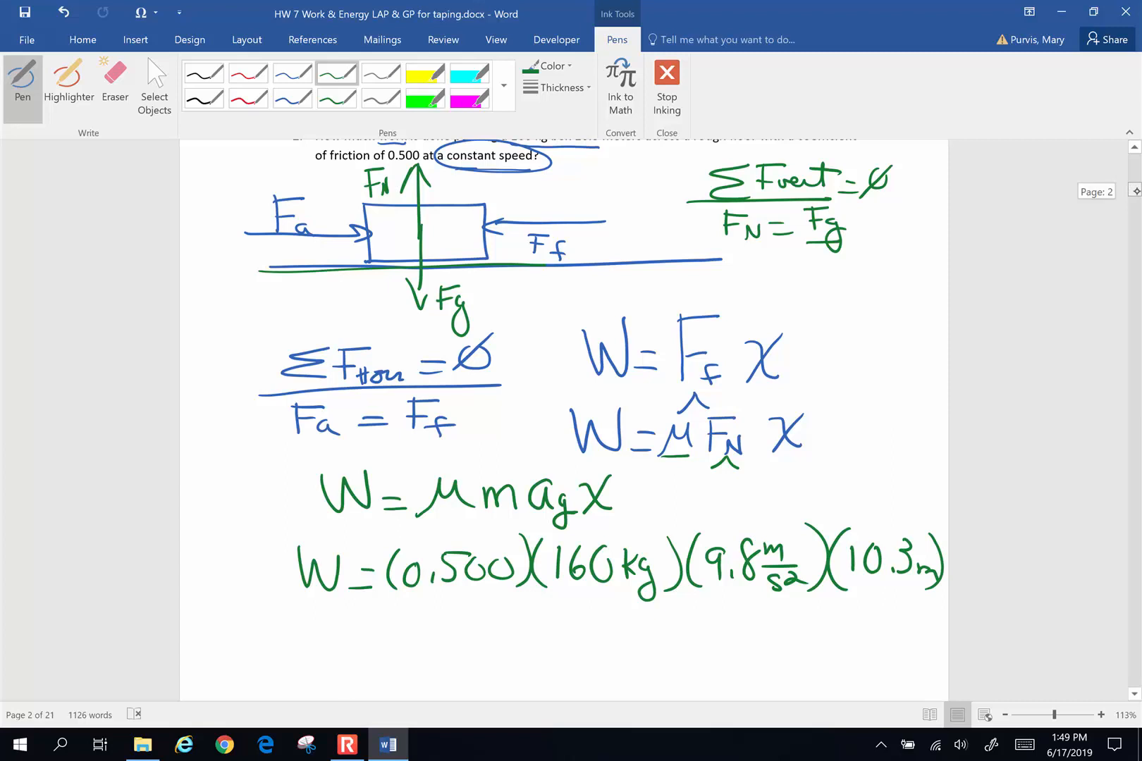
scroll("up", 3)
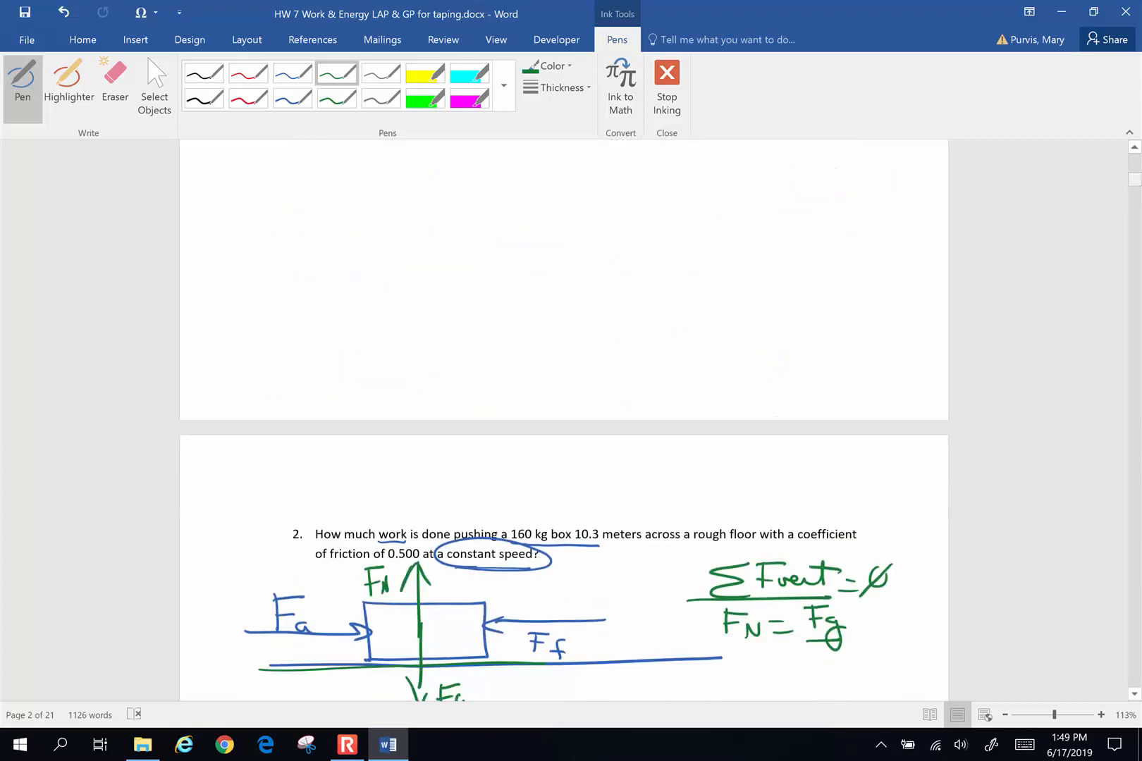
scroll("down", 3)
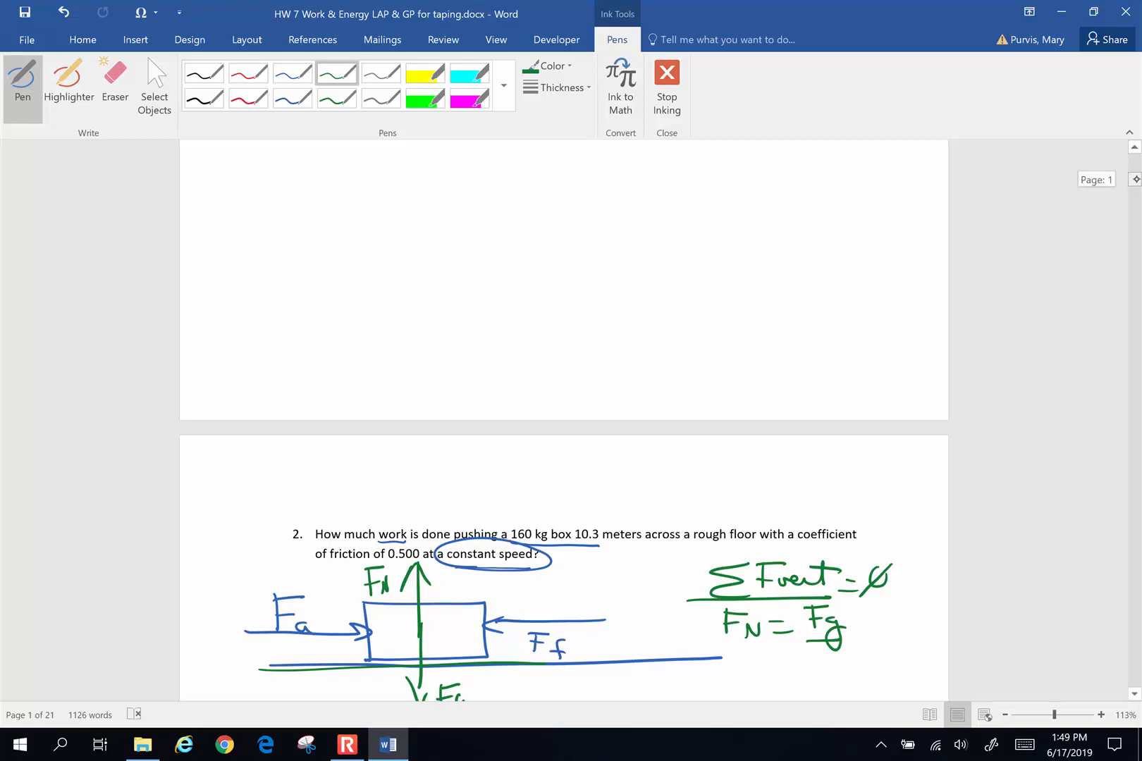
scroll("down", 3)
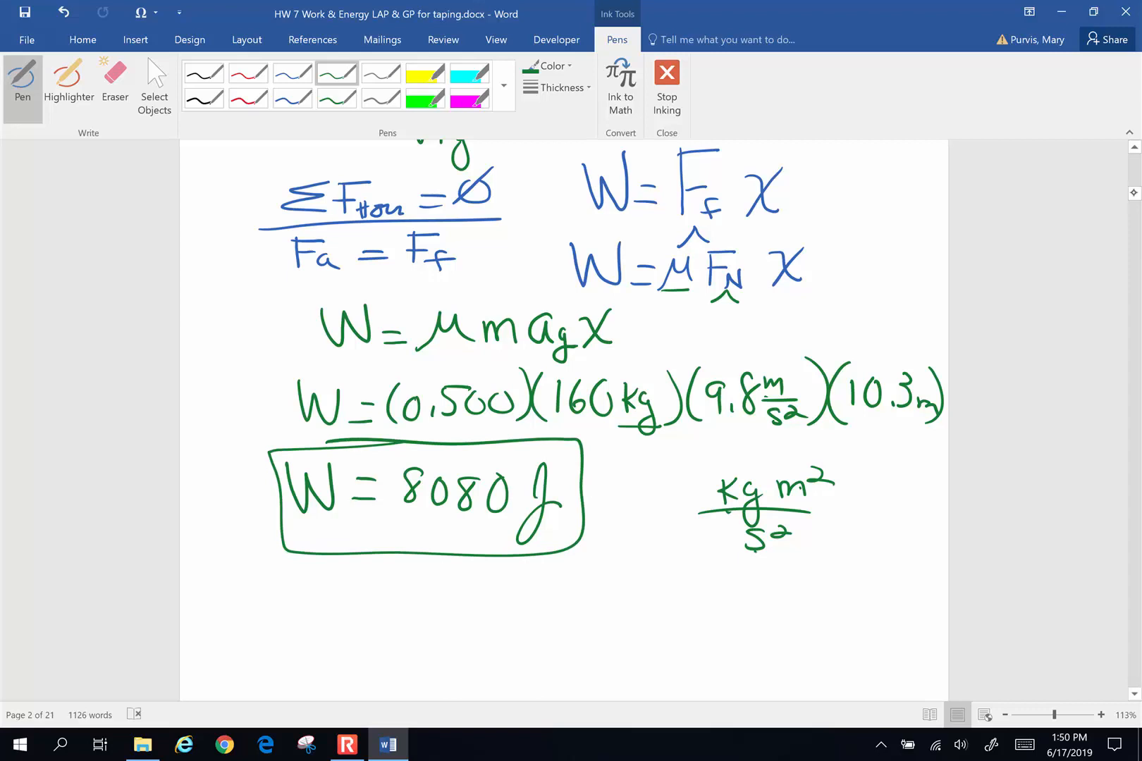
scroll("down", 3)
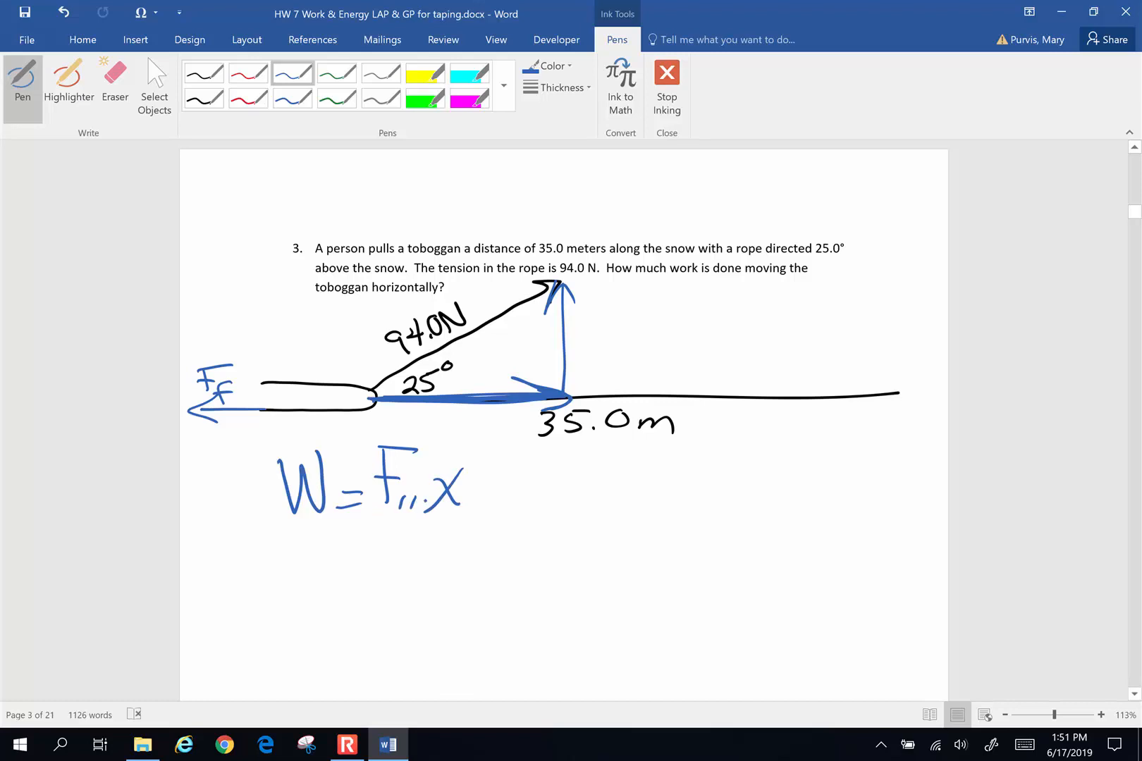
- Write the substituted values (94 N cos 25°)(35.0 m) under W = F∥x for problem 3
left_click(369, 545)
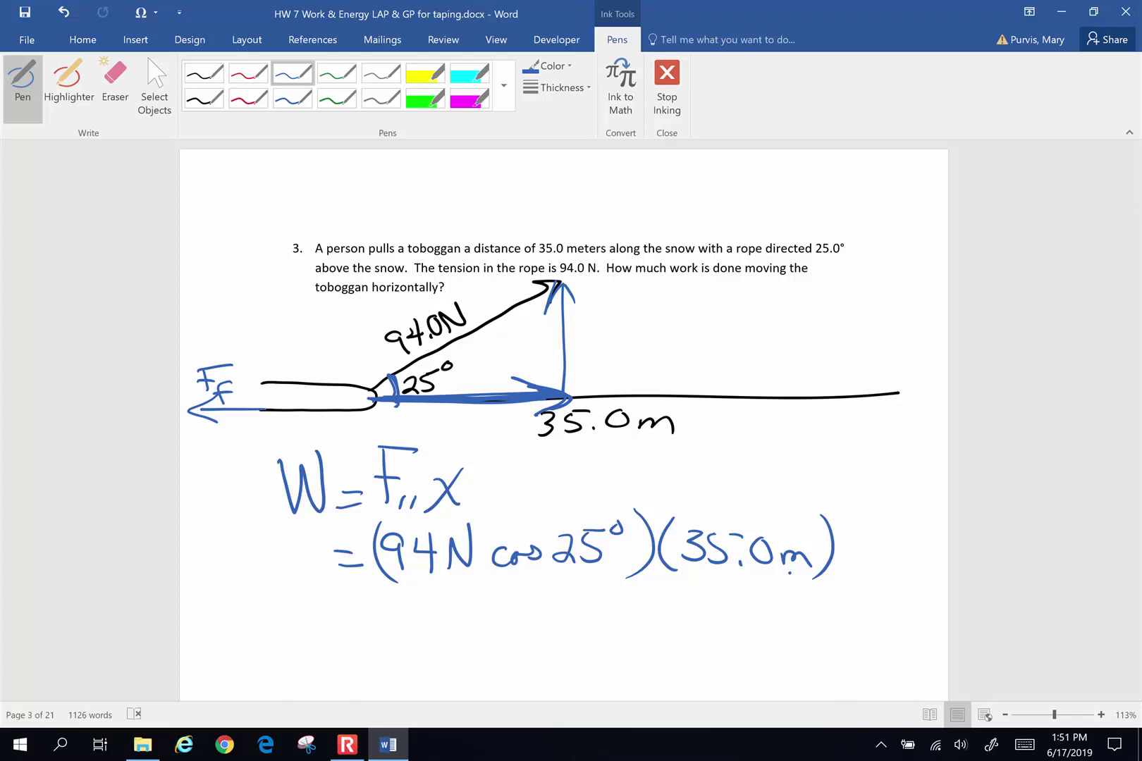
- Write W = 2982 Nm for the toboggan and box the rounded 2980 J answer
left_click(260, 637)
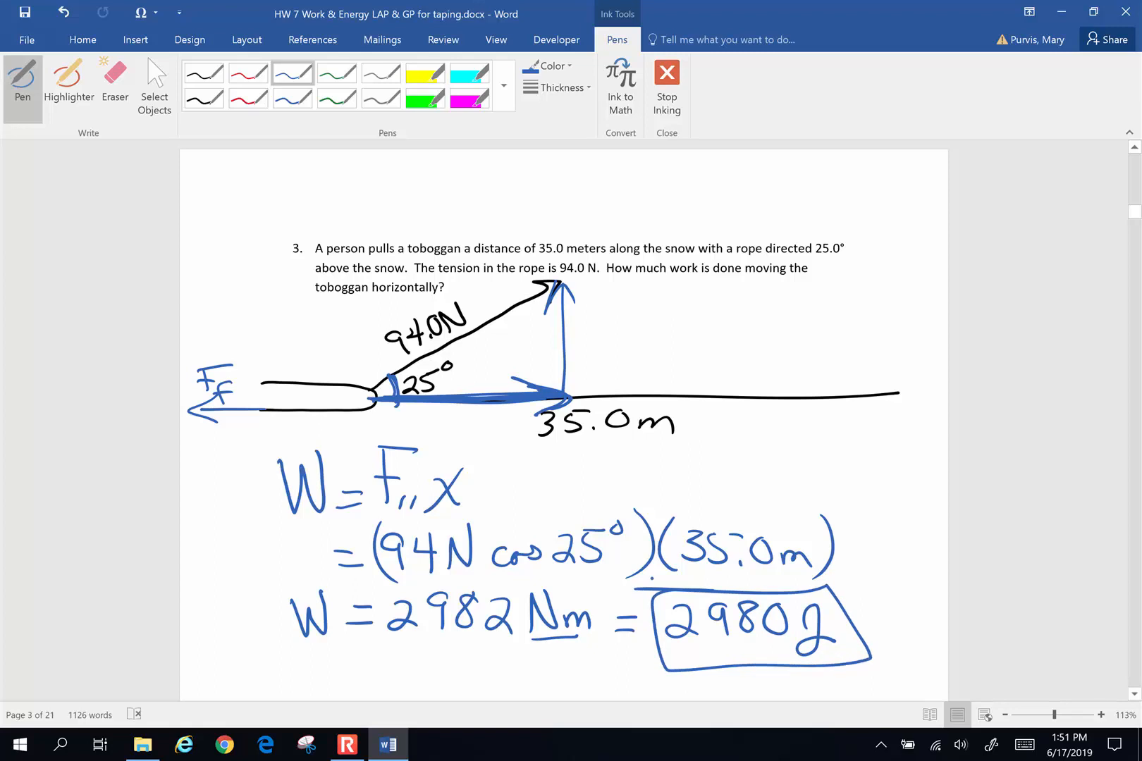
- Scroll down to bring problem 4 about the 950 kg car on the incline into view
scroll("down", 3)
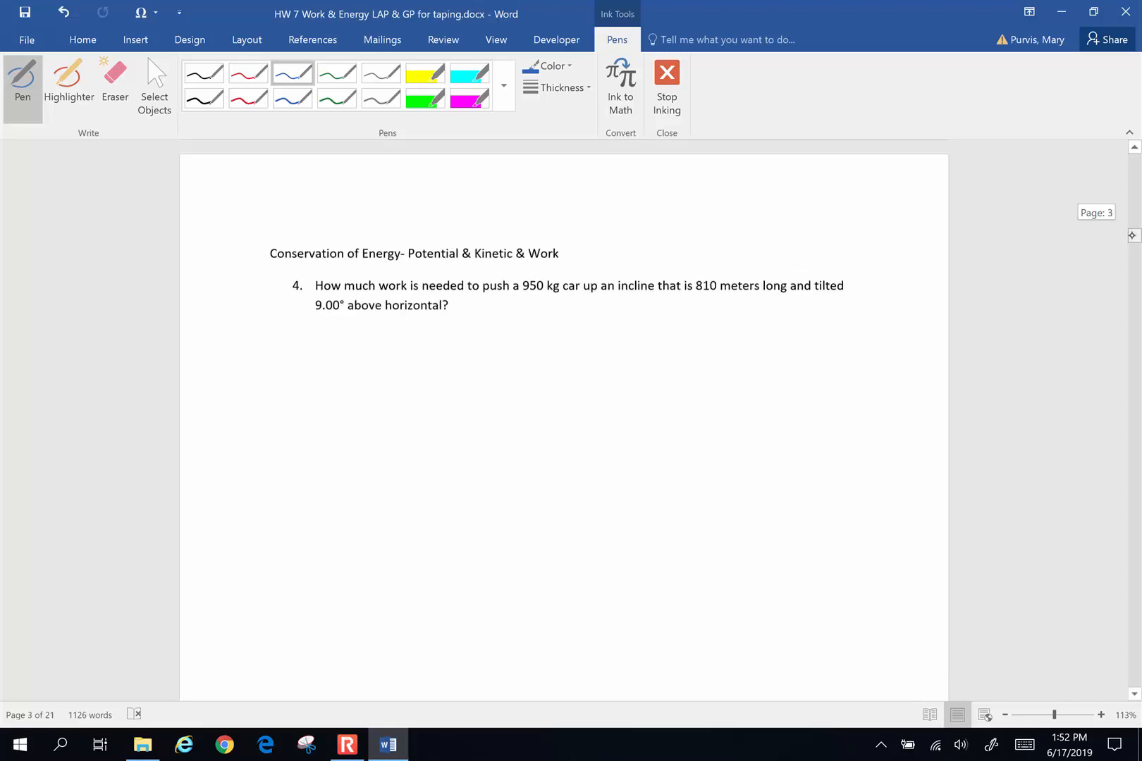
scroll("down", 3)
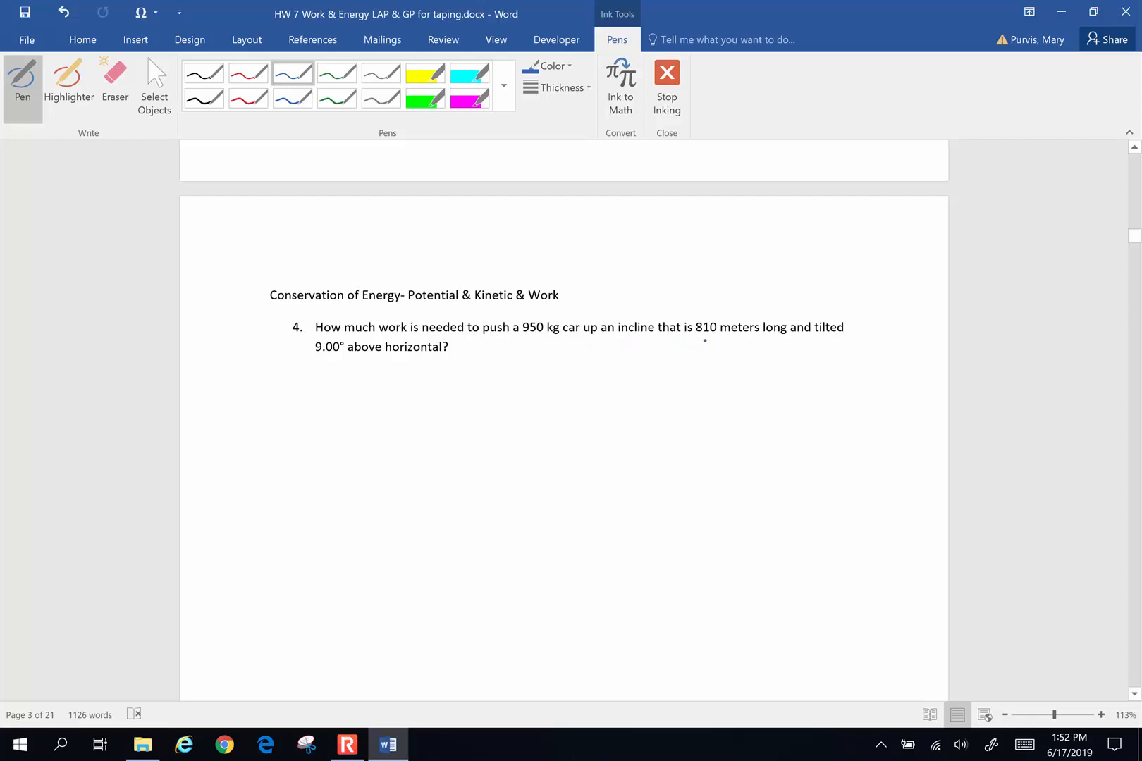
mouse_move(806, 337)
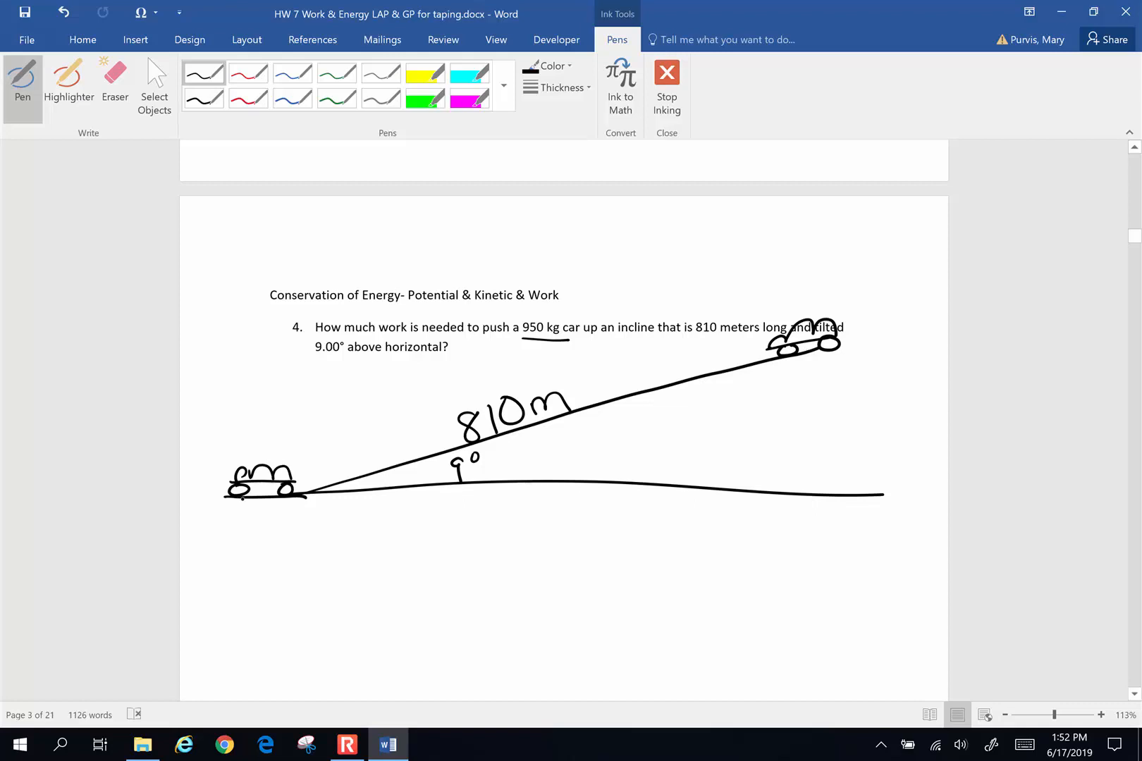
- Label height h, write Work Done = PE = mhag, and highlight the incline triangle yellow
left_click(247, 506)
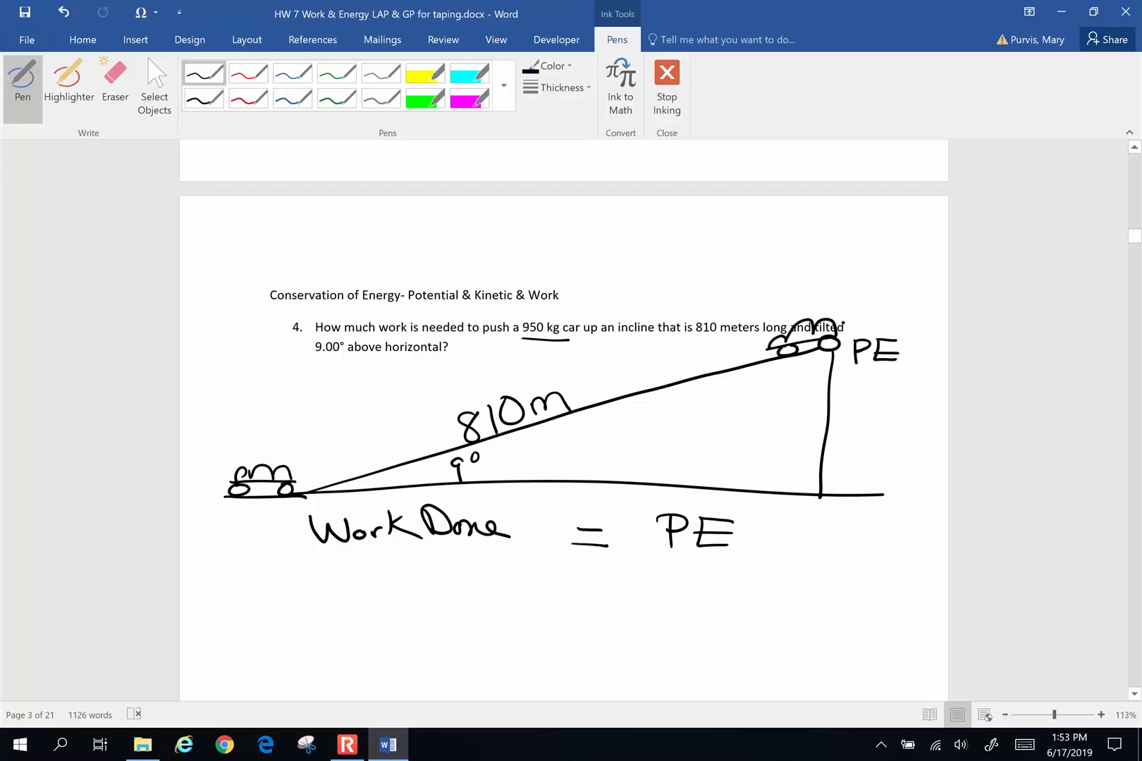
left_click(587, 573)
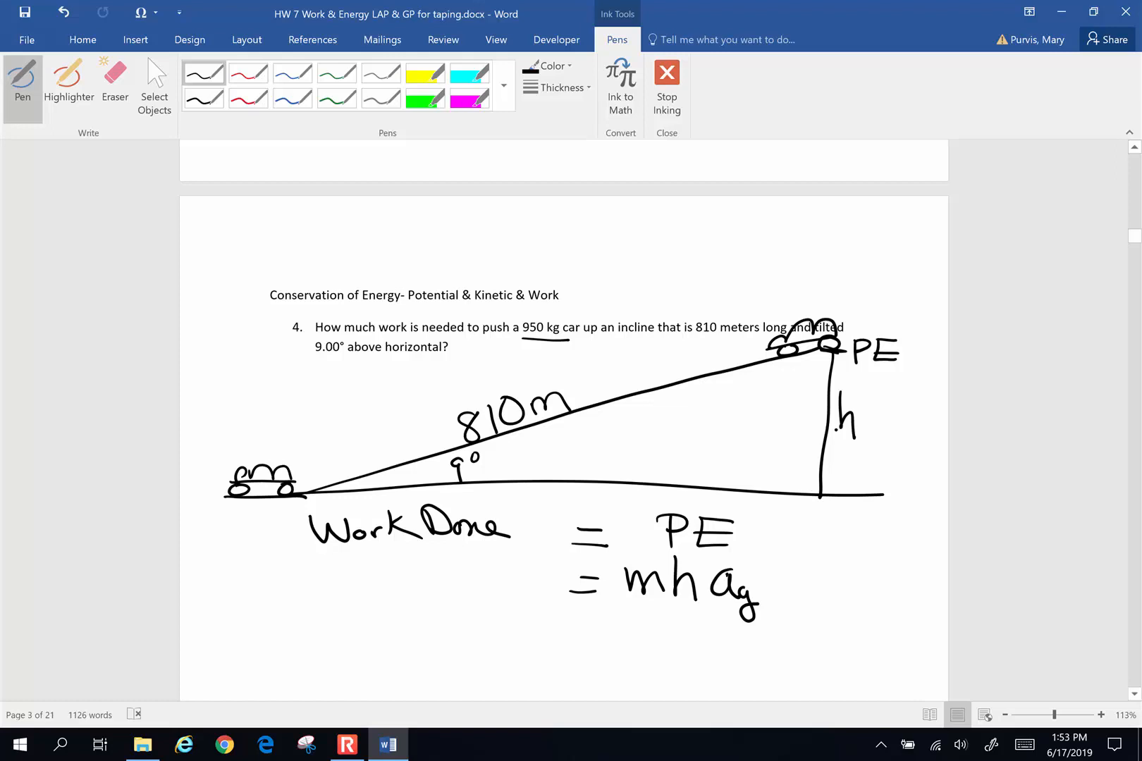
left_click(424, 70)
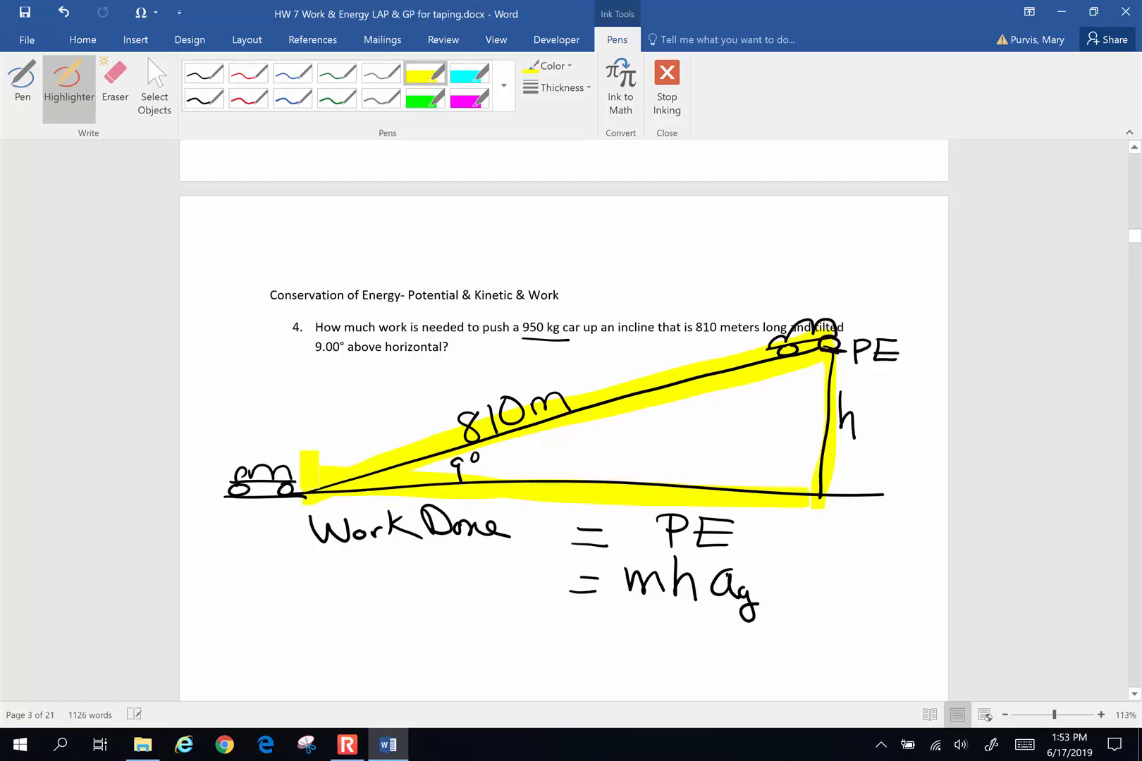
left_click(21, 84)
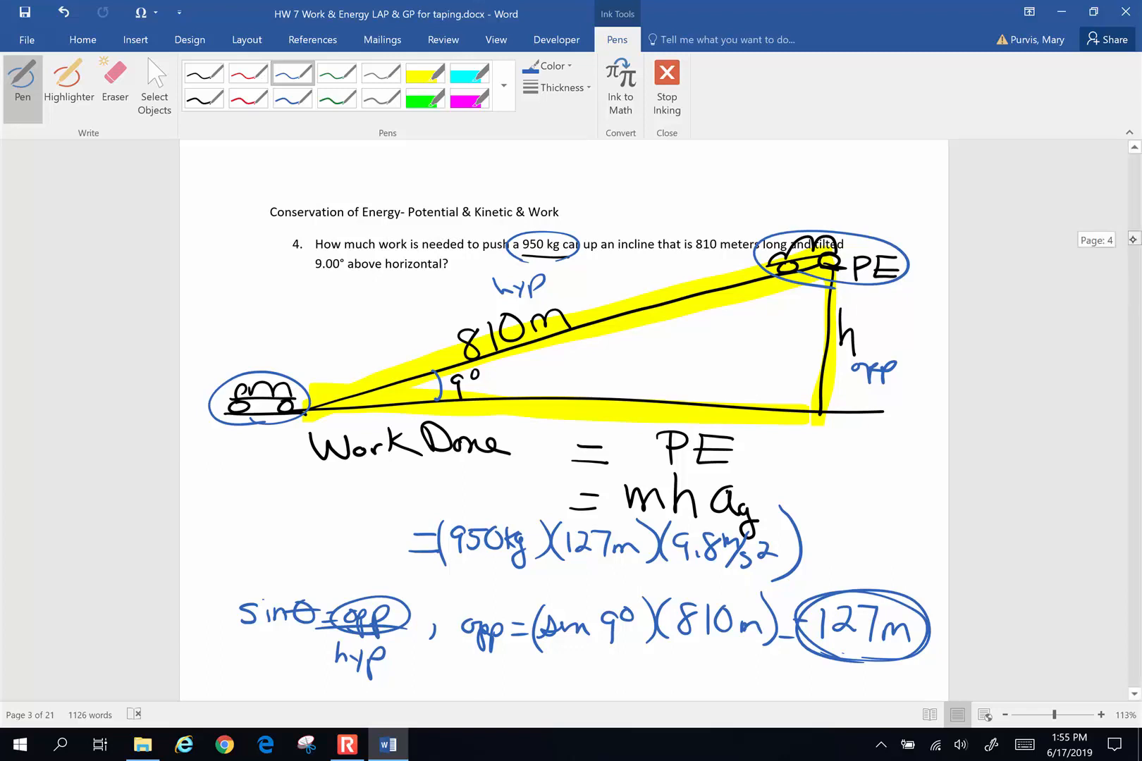
- Scroll down below the mgh substitution to make room for the energy result
scroll("down", 3)
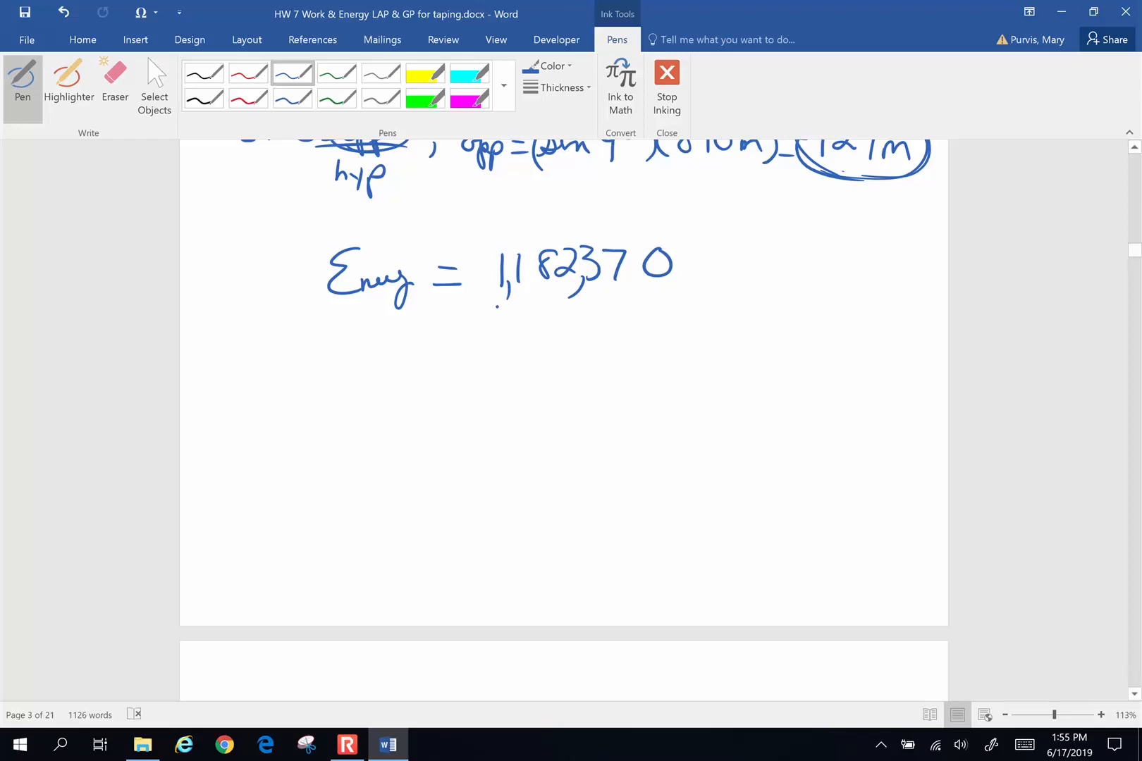
- Write Eng = 1,182,370 and the rounded 1,180,000 J below problem 4's solution
left_click(490, 347)
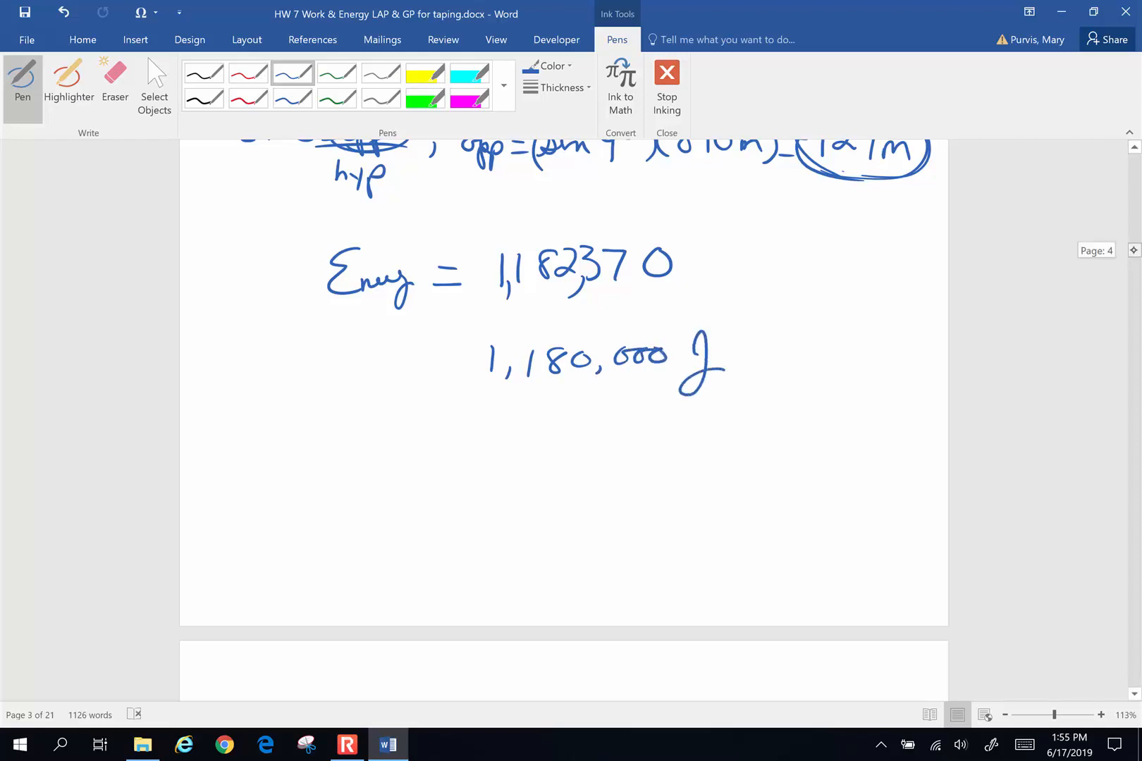
scroll("up", 3)
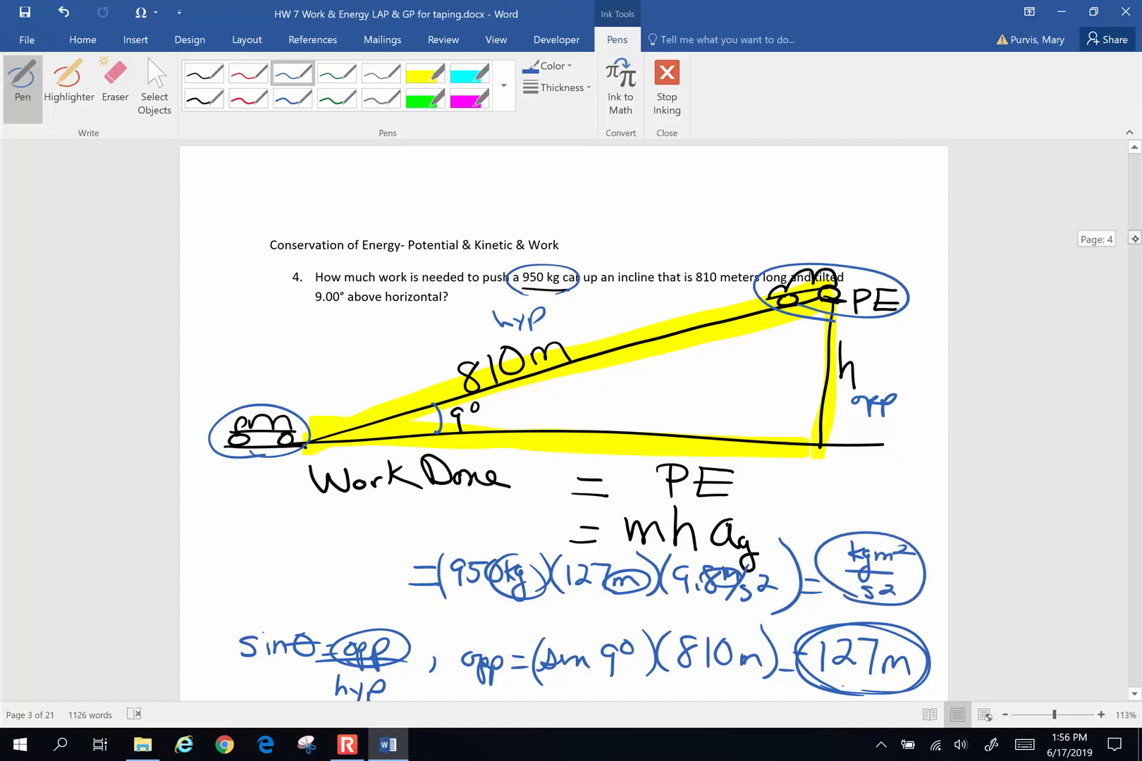
- Scroll down past the completed problem 4 to bring problem 5 into view
scroll("down", 3)
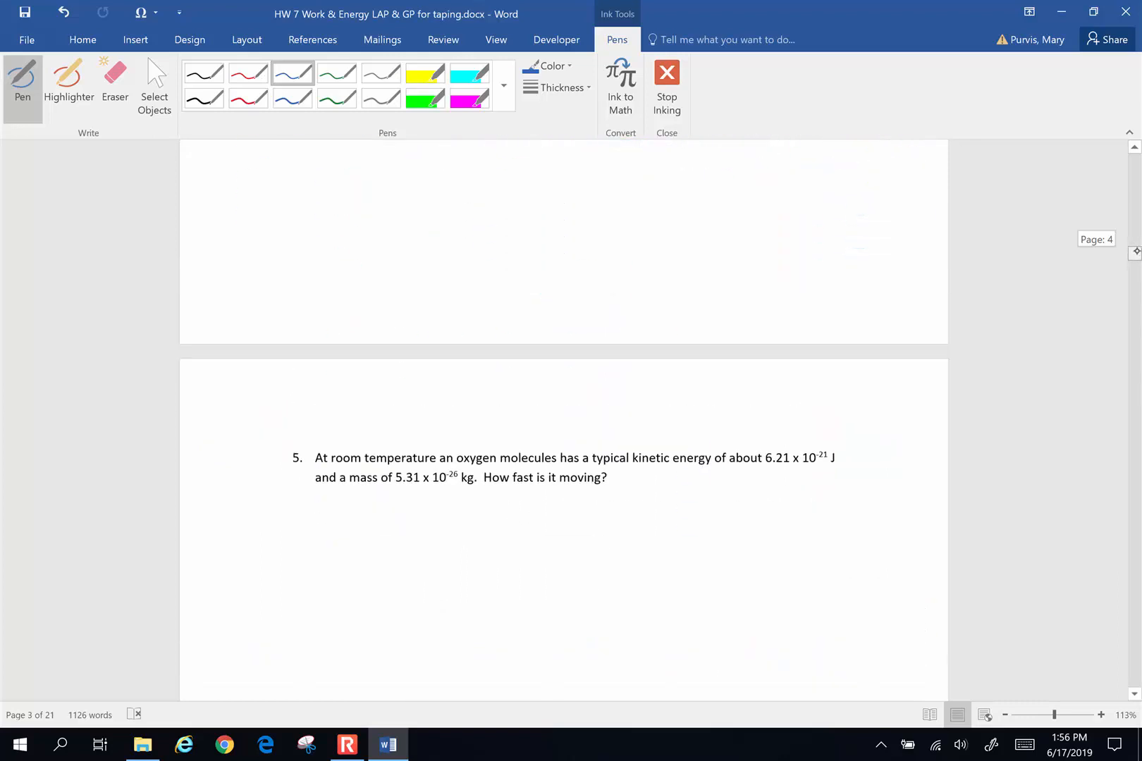
- Write the final answer 1.18 × 10⁶ J beneath 1,180,000 J and circle it
scroll("up", 3)
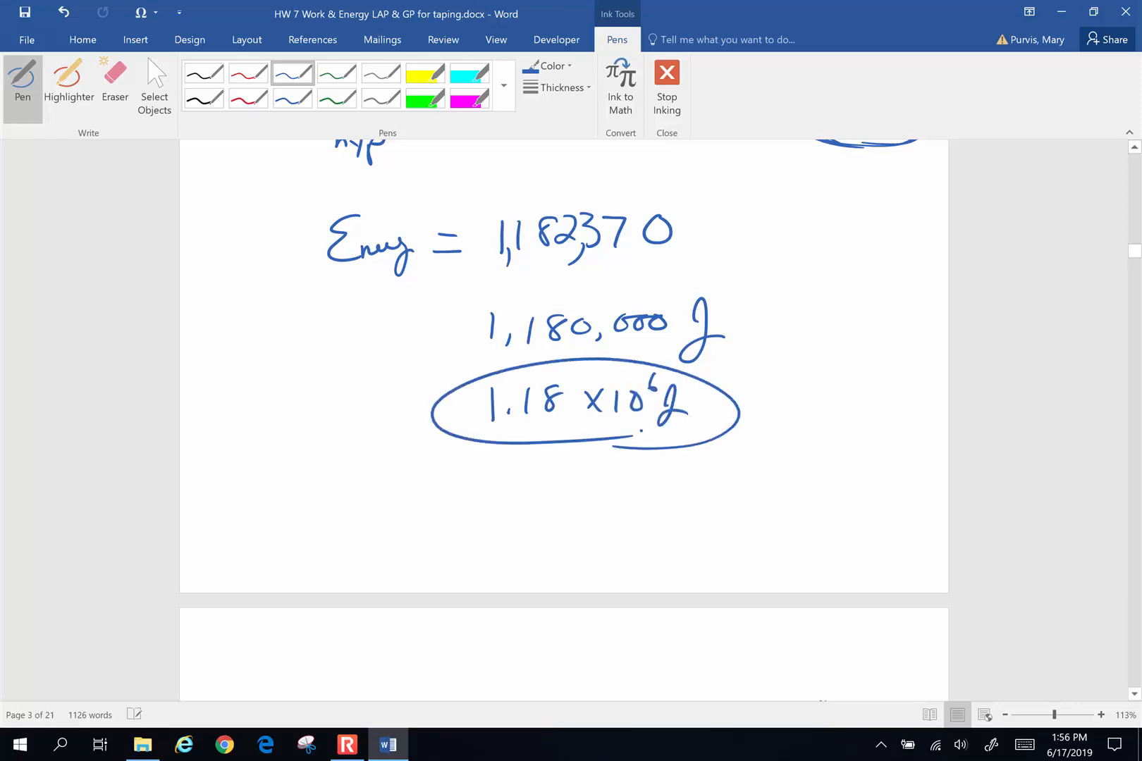
left_click(347, 745)
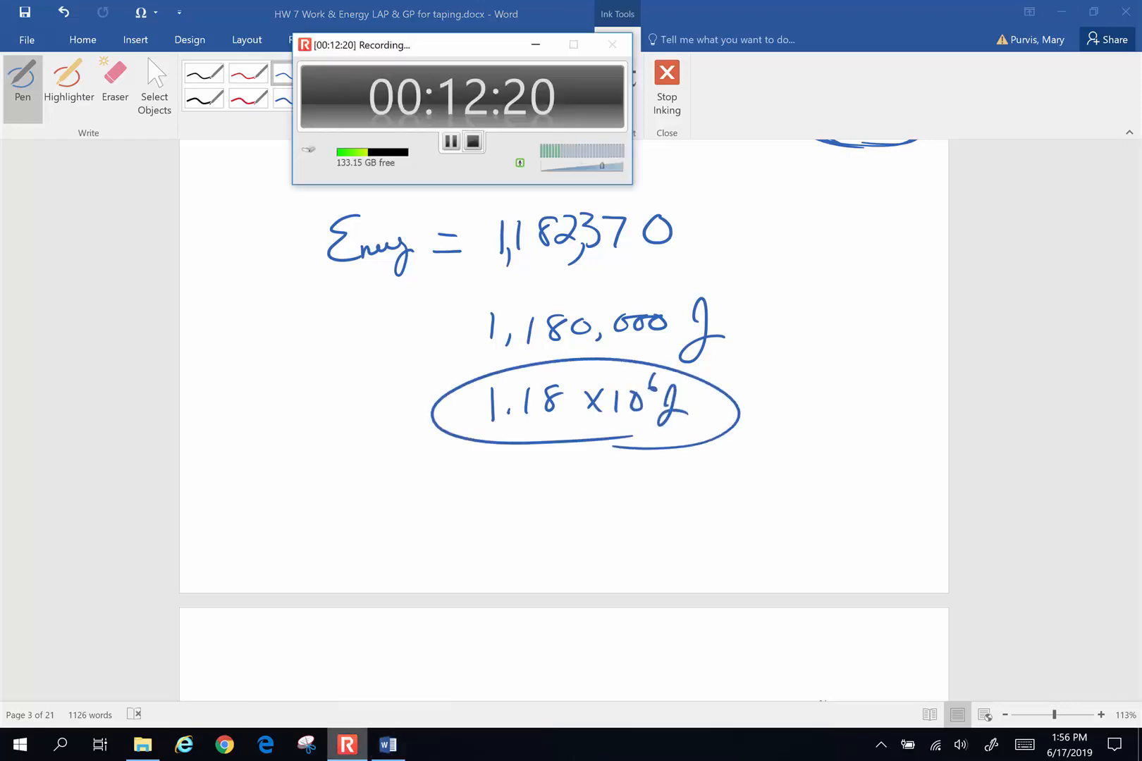